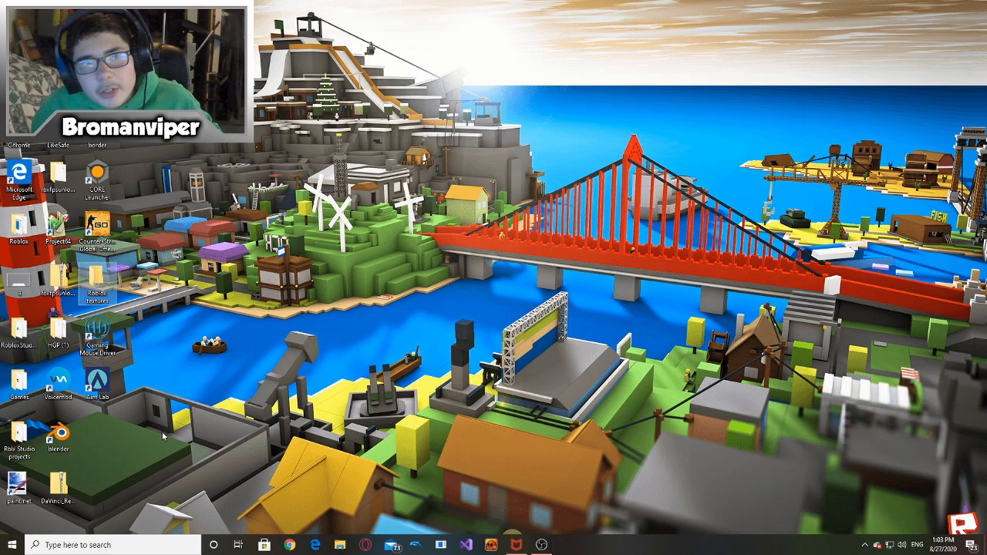
{"action": "mouse_move", "coordinate": [199, 395]}
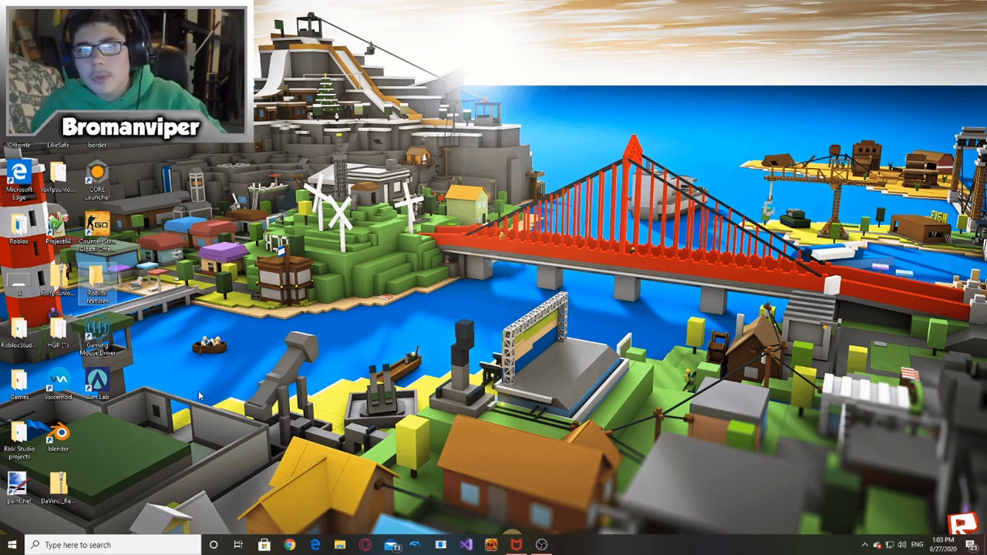
{"action": "mouse_move", "coordinate": [206, 378]}
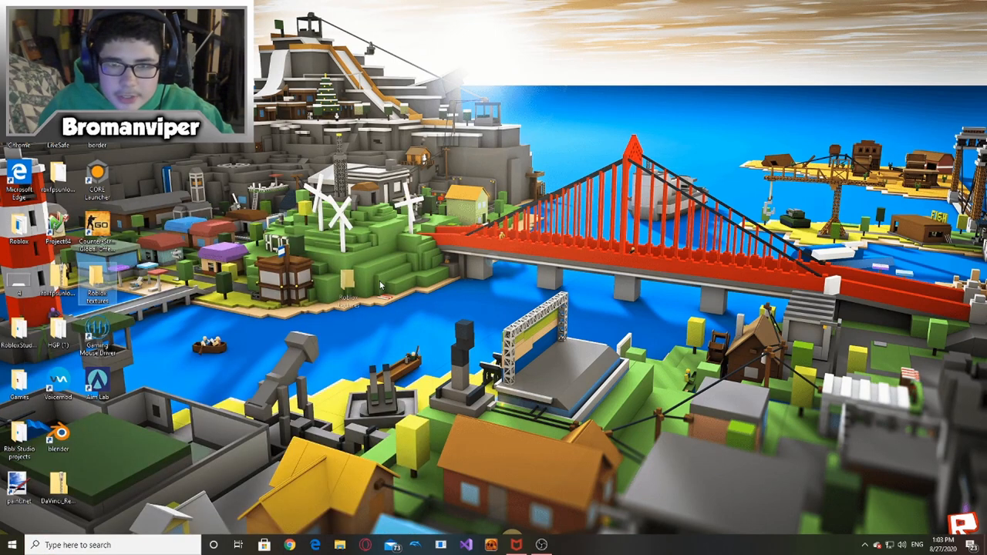
Step: Move the Roblox textures folder toward the desktop centre and bring up Windows search
{"action": "right_click", "coordinate": [351, 289]}
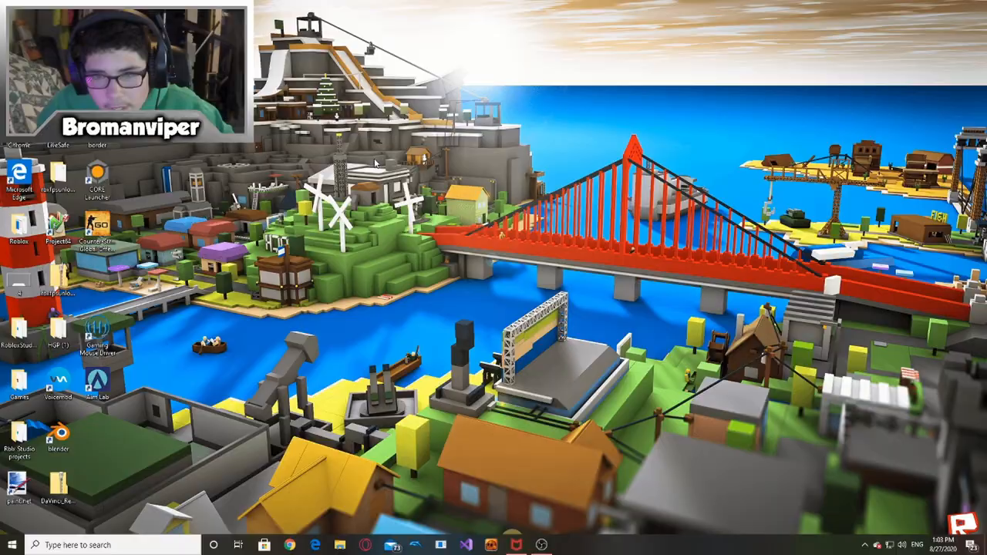
{"action": "right_click", "coordinate": [374, 162]}
{"action": "type", "text": "Roblox textures"}
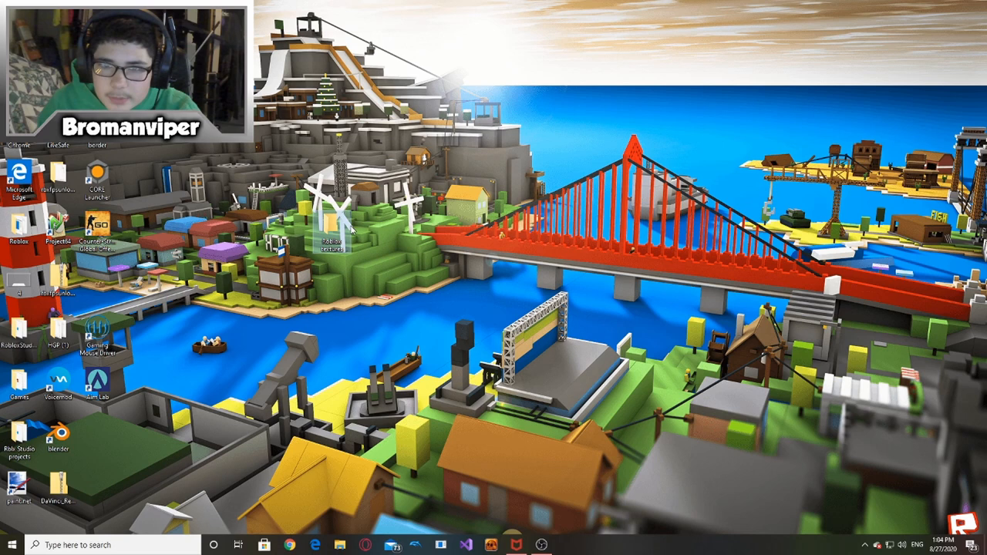
{"action": "mouse_move", "coordinate": [534, 247]}
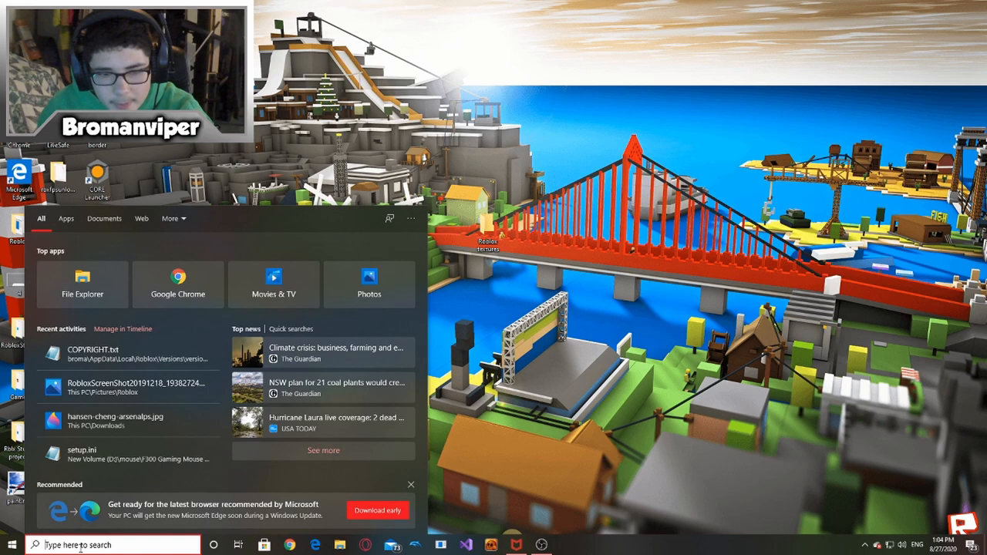
Step: Search 'roblox player' and open the folder holding the Roblox Player shortcut
{"action": "type", "text": "roblox"}
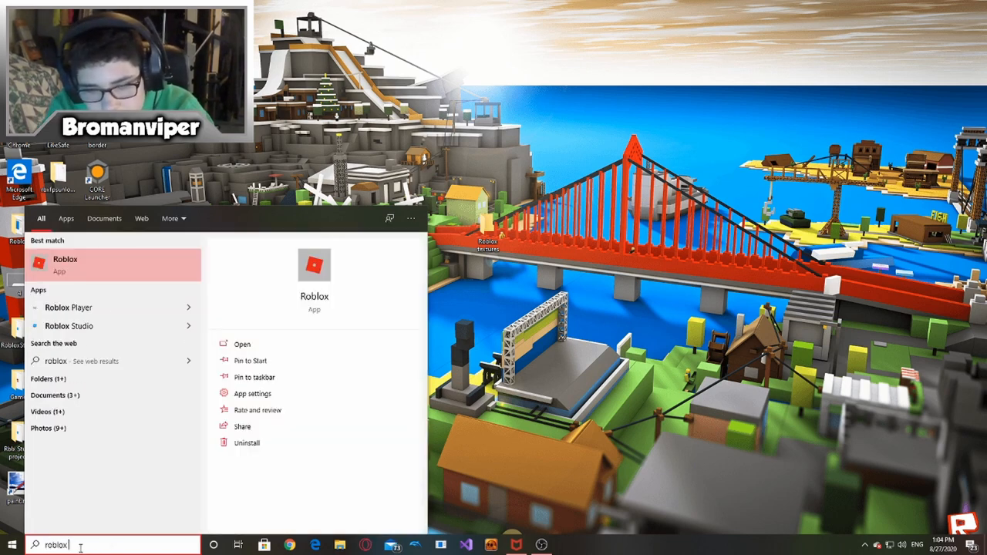
{"action": "type", "text": "player"}
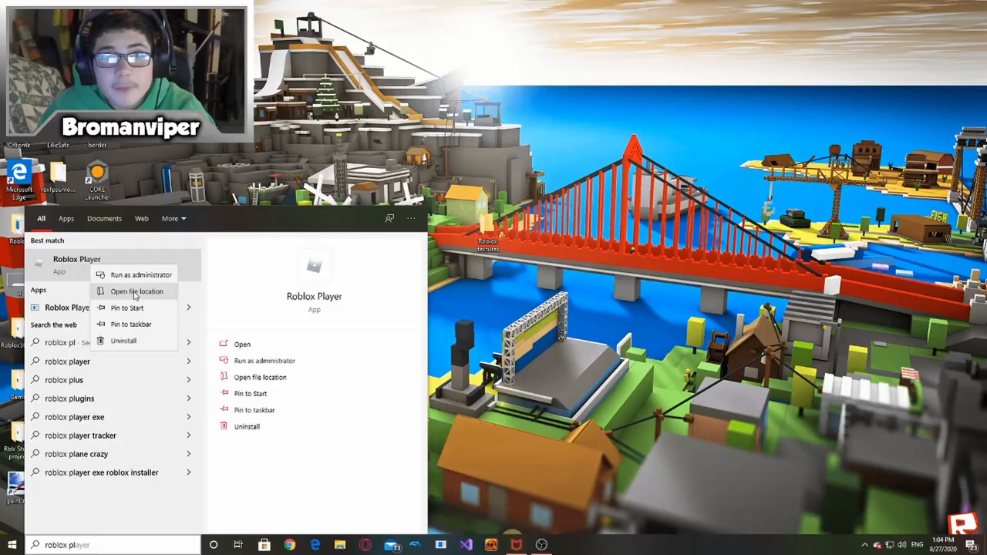
{"action": "left_click", "coordinate": [136, 291]}
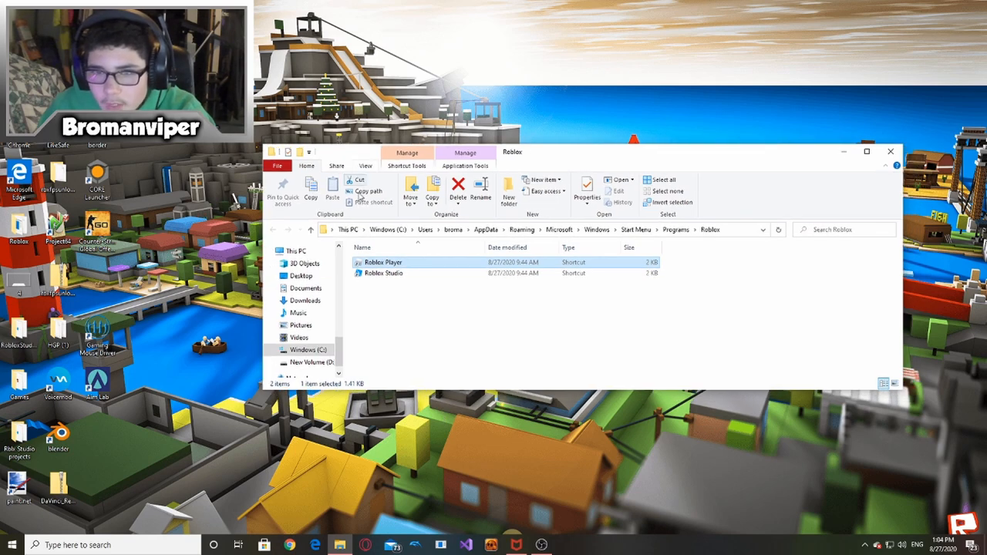
{"action": "mouse_move", "coordinate": [409, 266]}
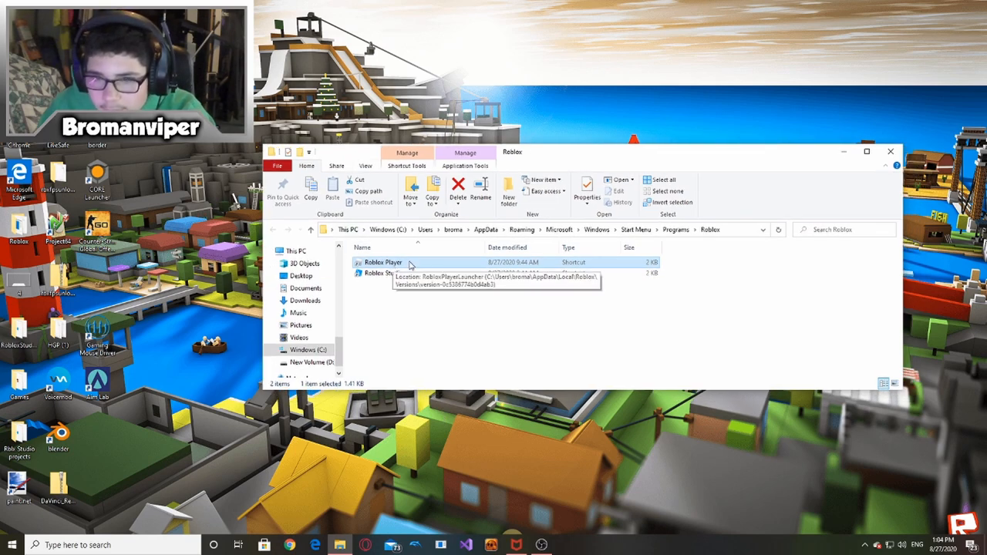
Step: Go to the Roblox Player install folder via Open file location and enter PlatformContent
{"action": "right_click", "coordinate": [383, 262]}
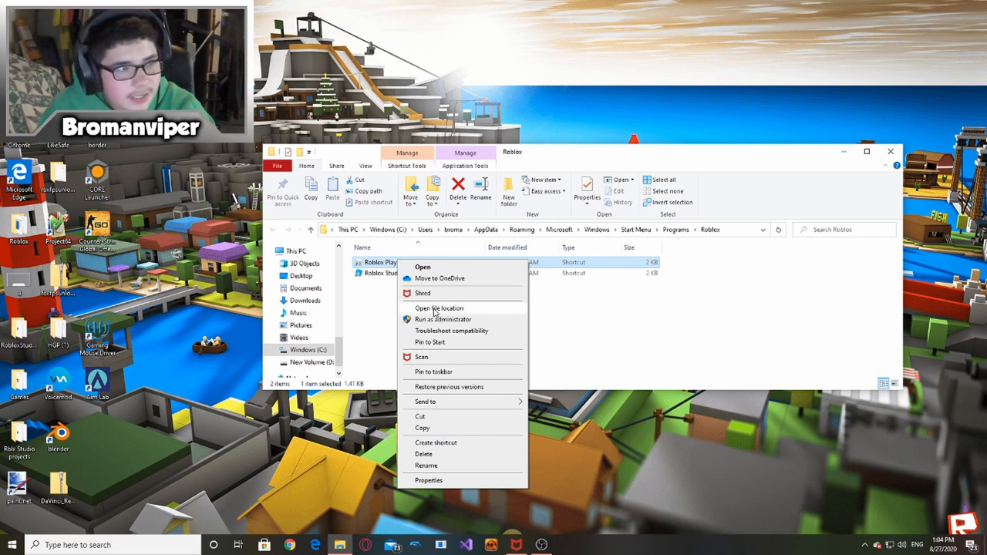
{"action": "left_click", "coordinate": [440, 307]}
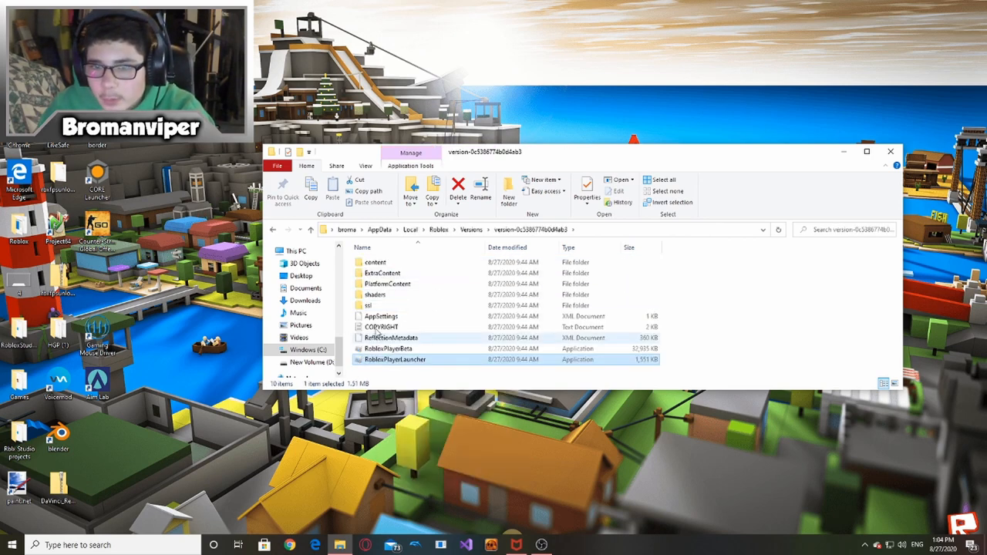
{"action": "mouse_move", "coordinate": [394, 286]}
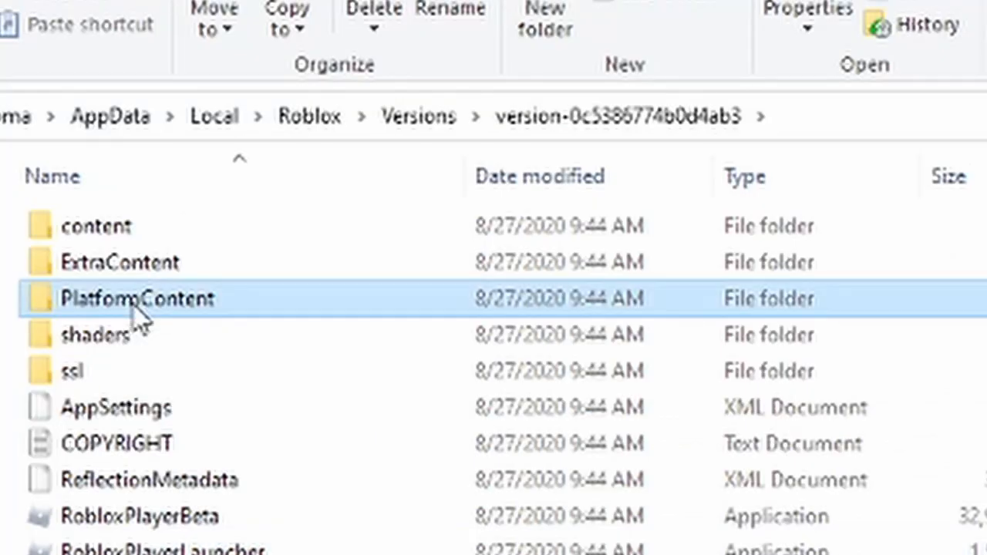
{"action": "double_click", "coordinate": [137, 299]}
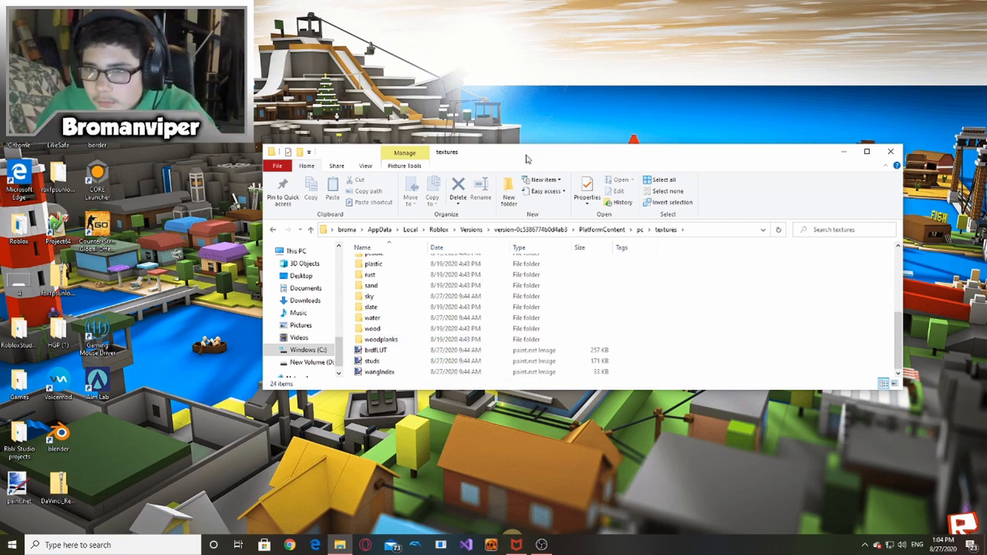
Step: Select the texture folders from aluminum through woodplanks, excluding sky and water
{"action": "left_click_drag", "start_coordinate": [528, 152], "coordinate": [463, 266]}
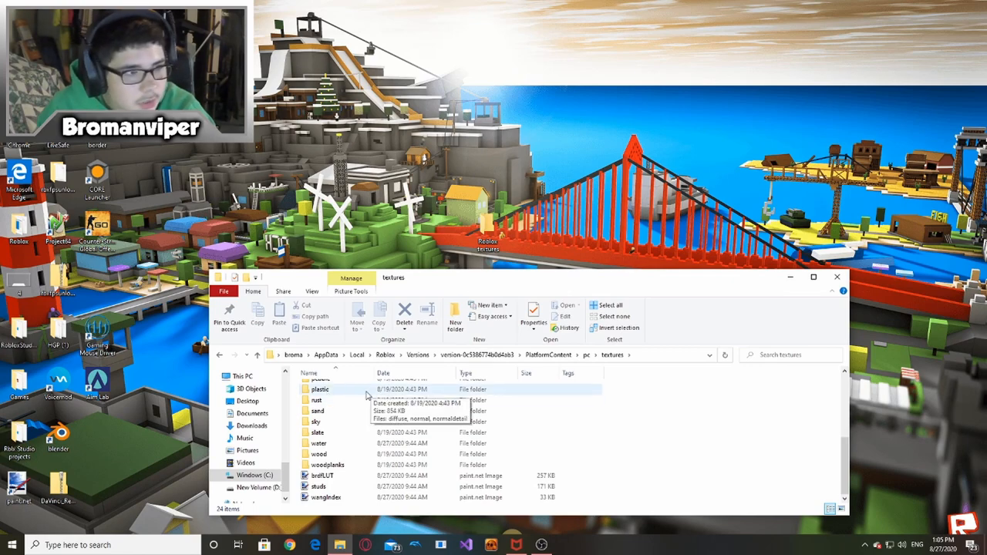
{"action": "left_click_drag", "start_coordinate": [533, 277], "coordinate": [548, 85]}
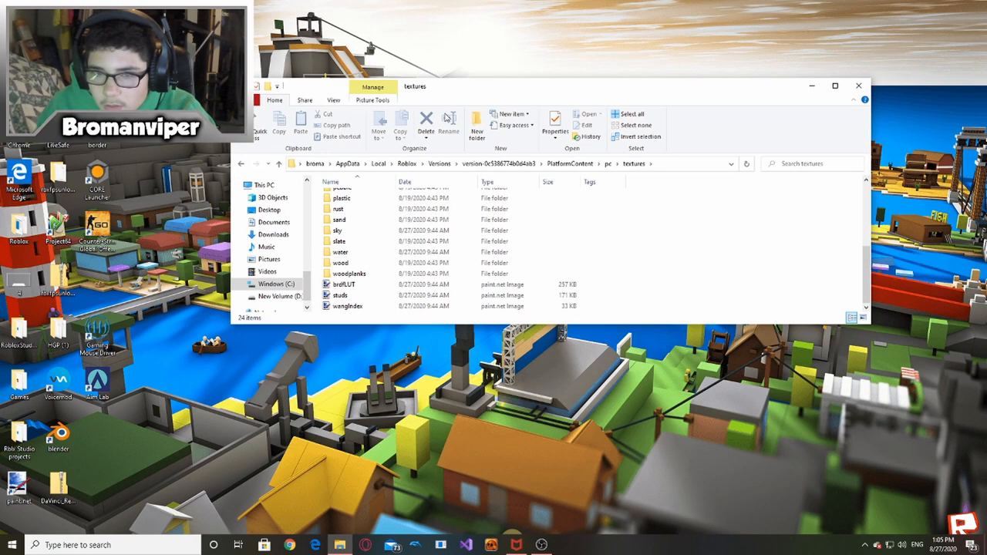
{"action": "left_click", "coordinate": [347, 197]}
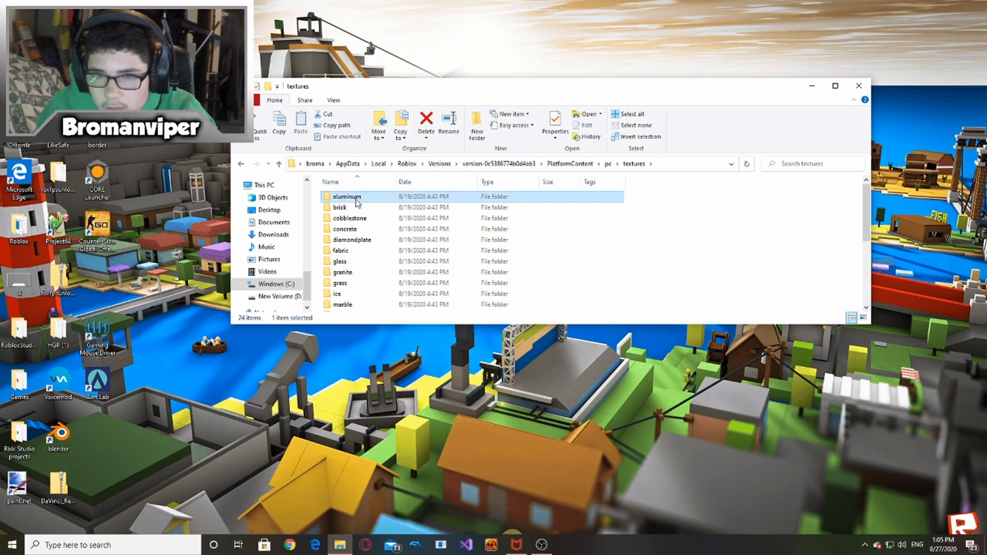
{"action": "scroll", "scroll_direction": "down", "scroll_amount": 3}
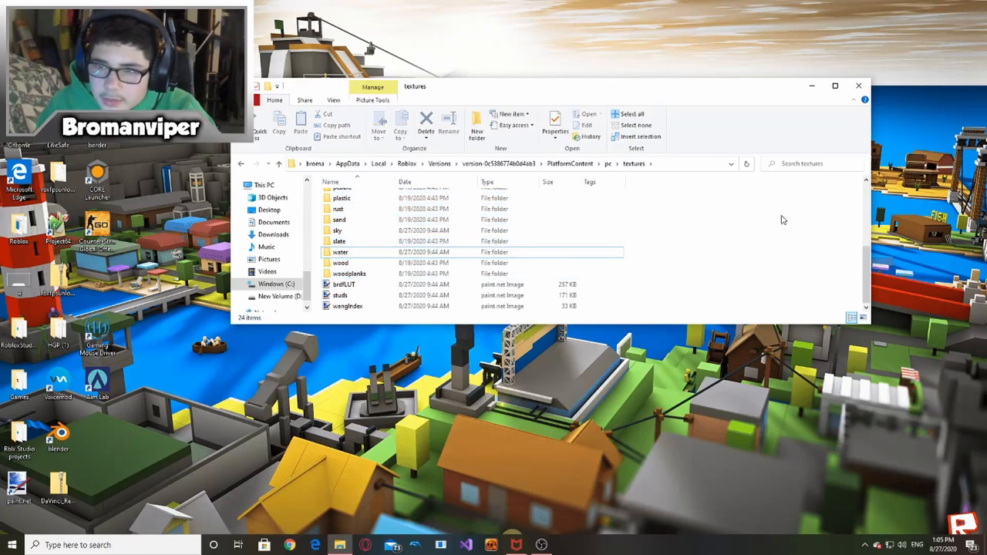
{"action": "left_click", "coordinate": [346, 196]}
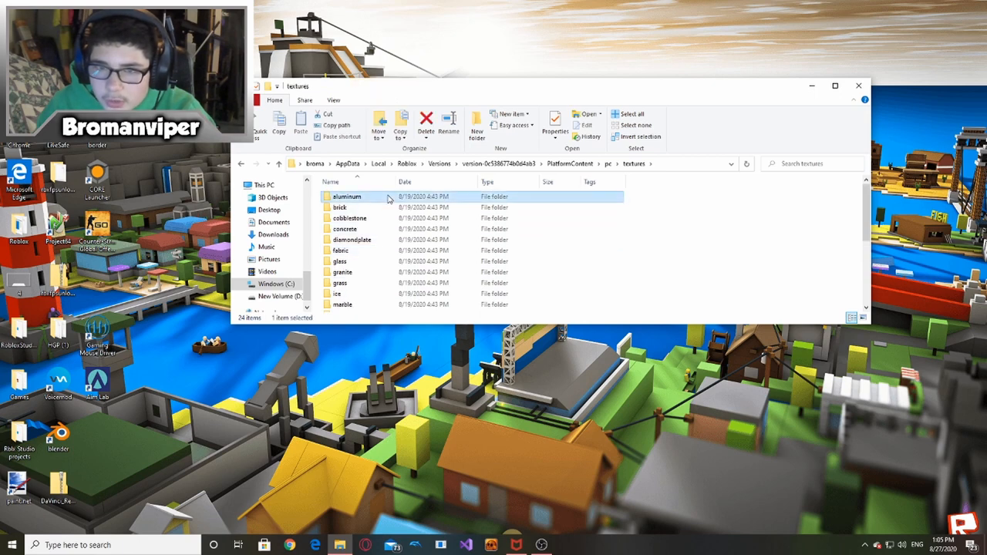
{"action": "mouse_move", "coordinate": [416, 220]}
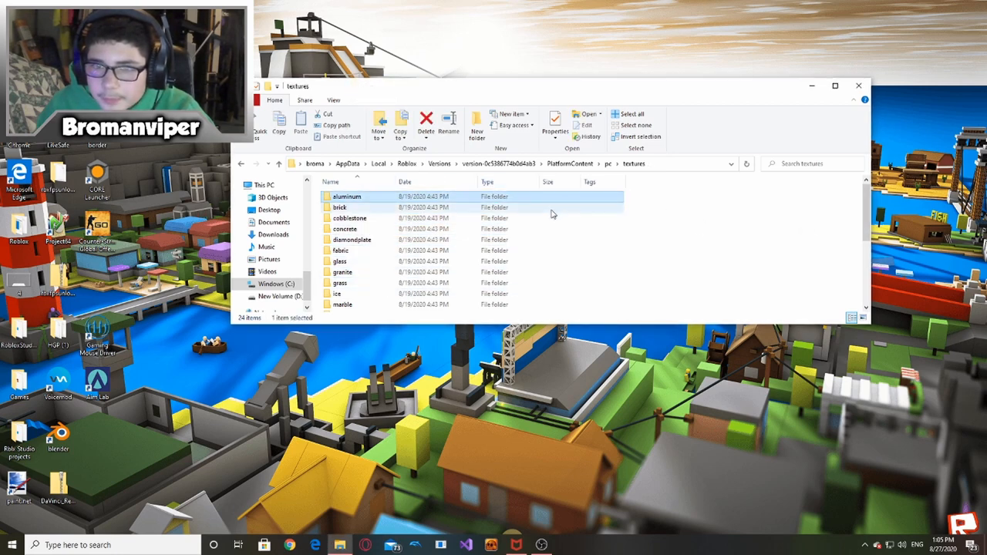
{"action": "scroll", "scroll_direction": "down", "scroll_amount": 3}
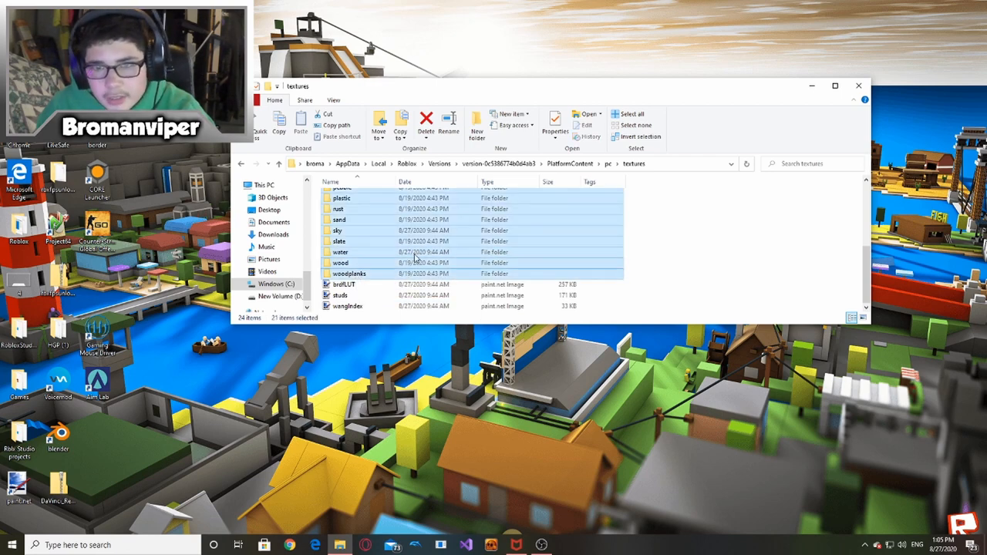
{"action": "mouse_move", "coordinate": [369, 253]}
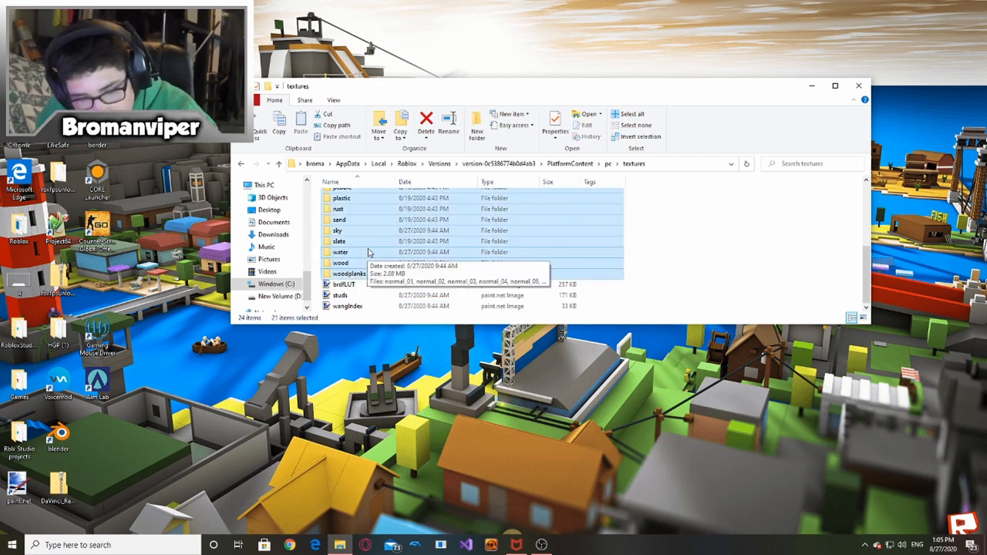
{"action": "mouse_move", "coordinate": [386, 239]}
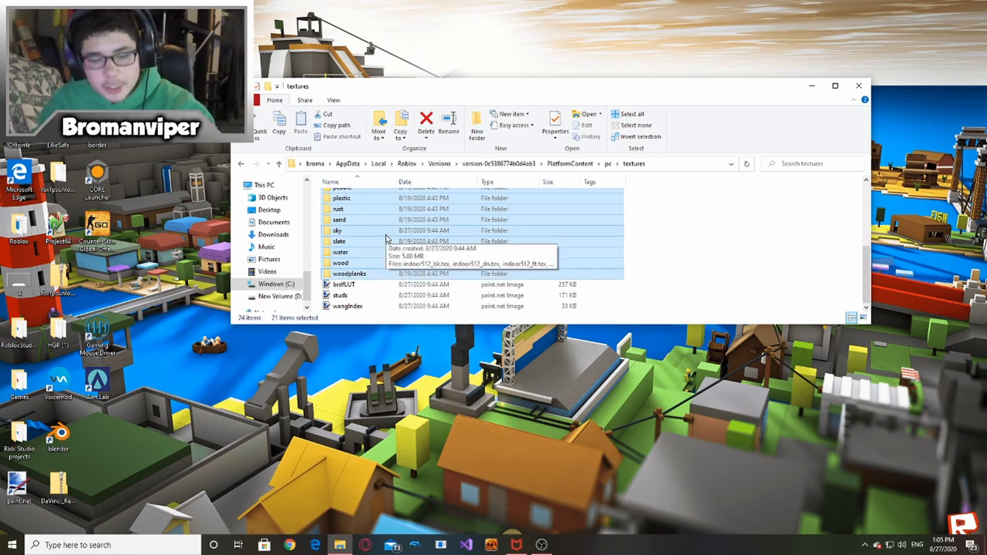
{"action": "mouse_move", "coordinate": [357, 259]}
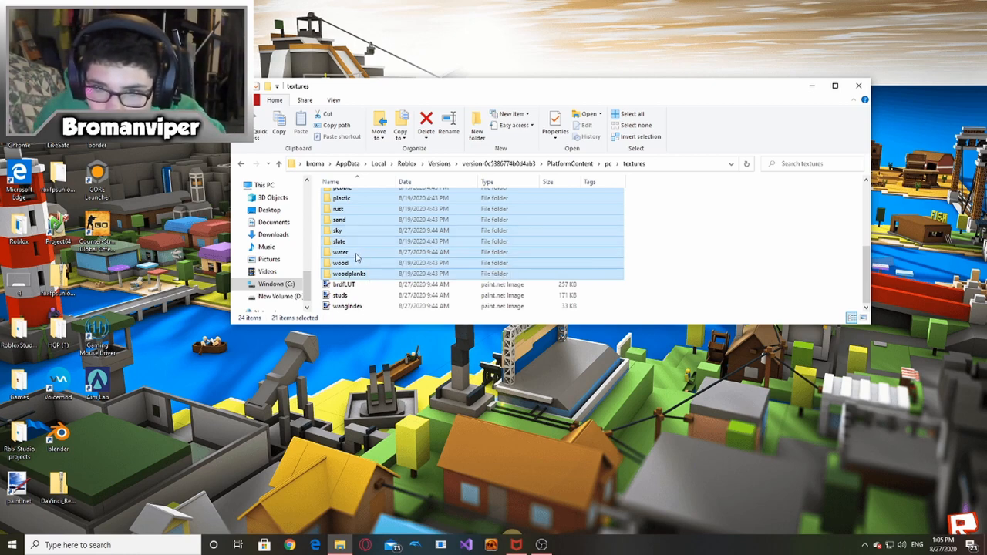
{"action": "left_click", "coordinate": [339, 230]}
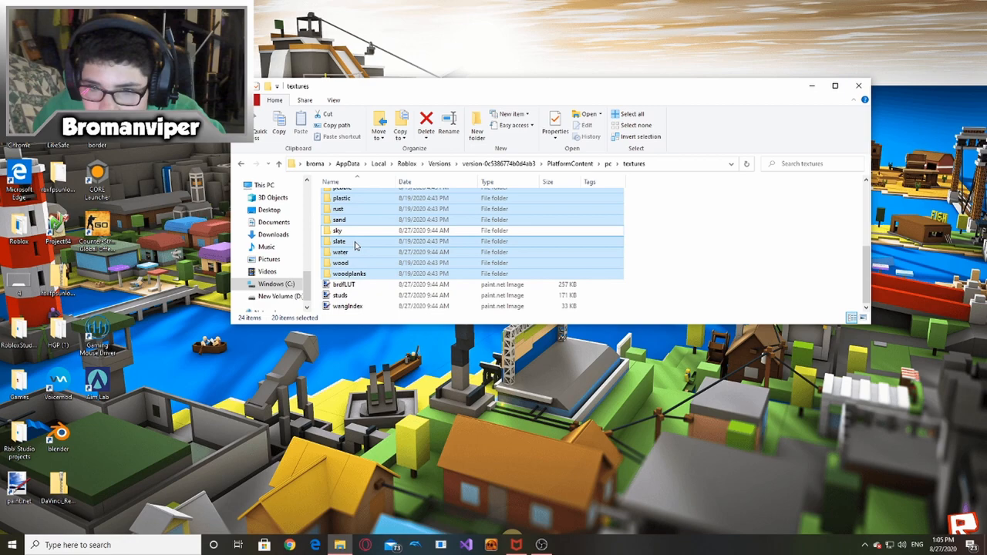
{"action": "left_click", "coordinate": [340, 252]}
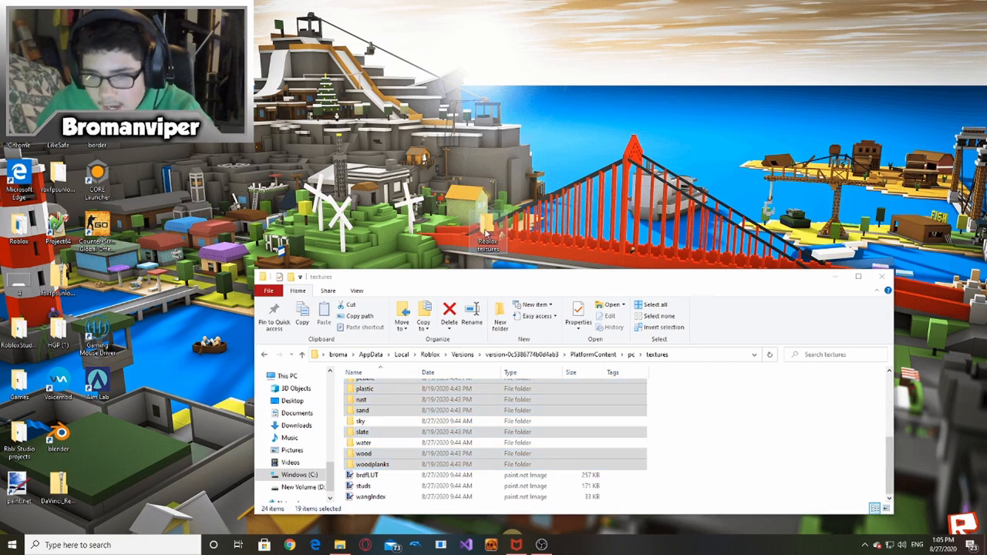
Step: Move the 19 selected folders onto the desktop Roblox textures folder
{"action": "left_click", "coordinate": [449, 313]}
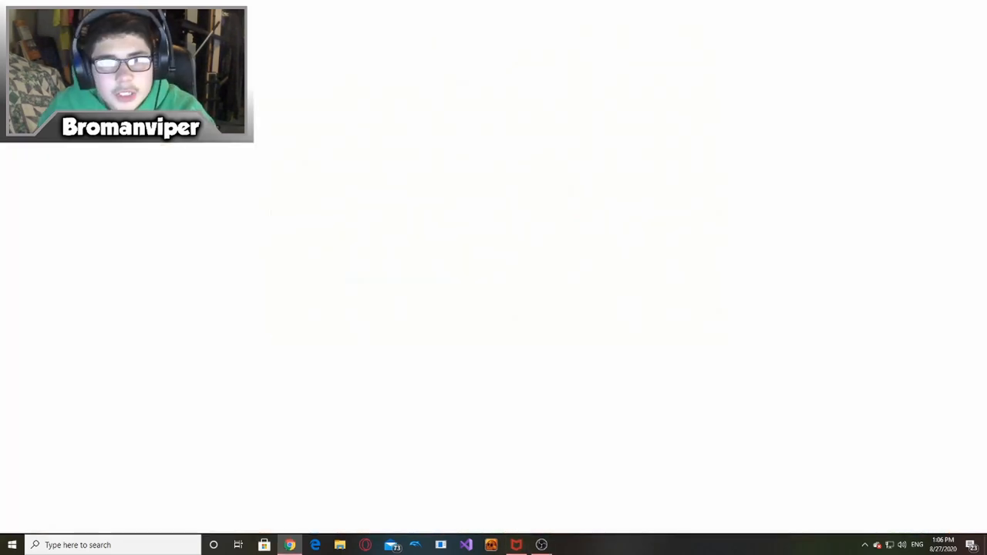
Step: Open Arsenal from Continue Playing on the Roblox website and press Play
{"action": "left_click", "coordinate": [289, 545]}
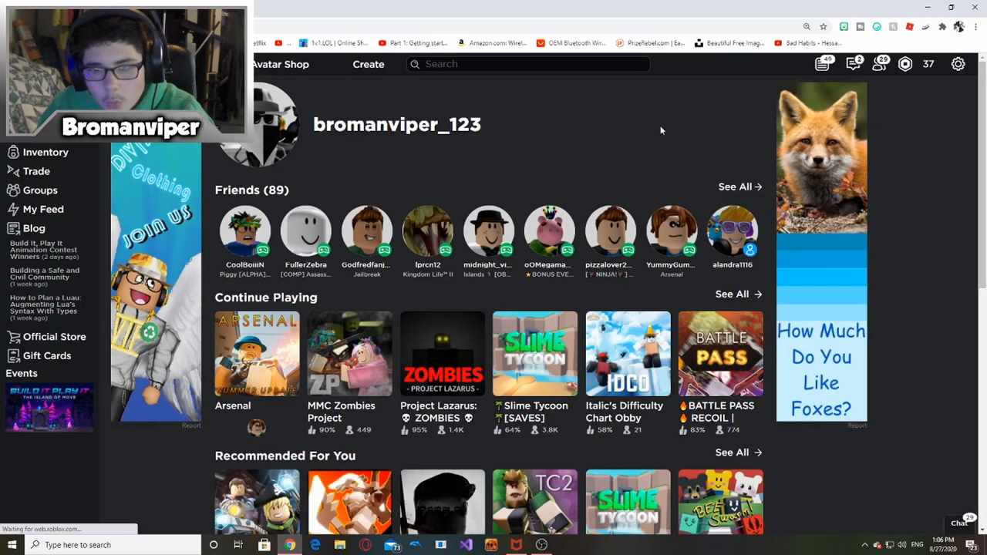
{"action": "left_click", "coordinate": [256, 354]}
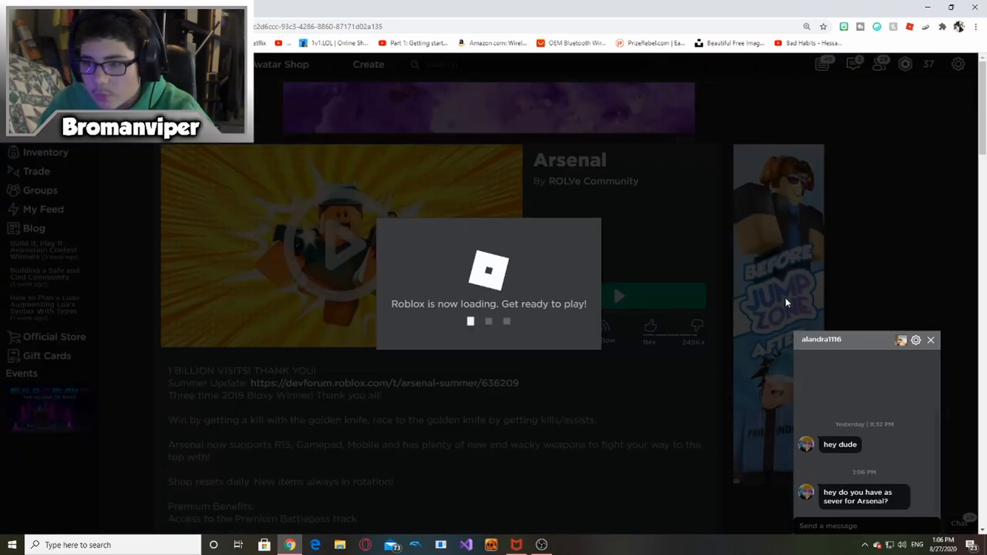
{"action": "left_click", "coordinate": [931, 340]}
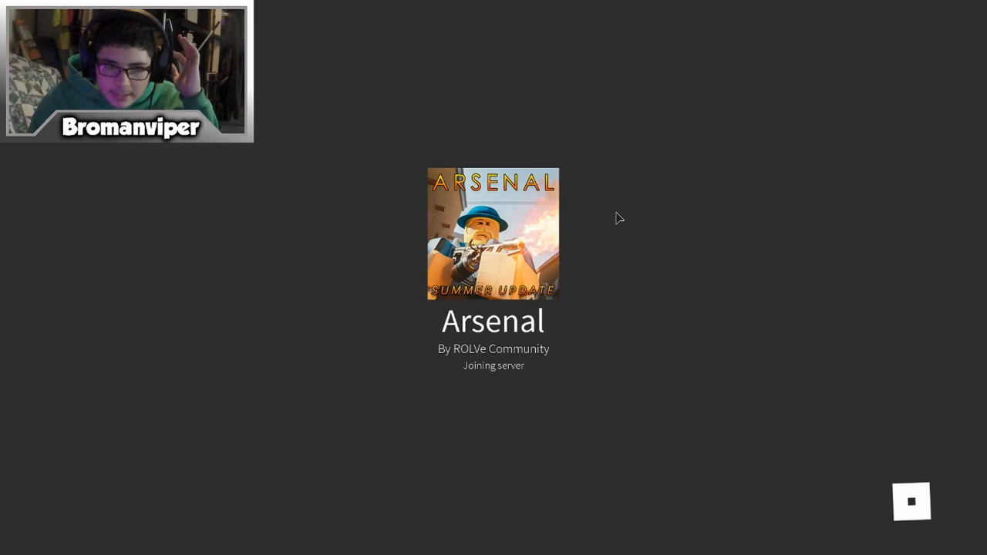
{"action": "mouse_move", "coordinate": [198, 349]}
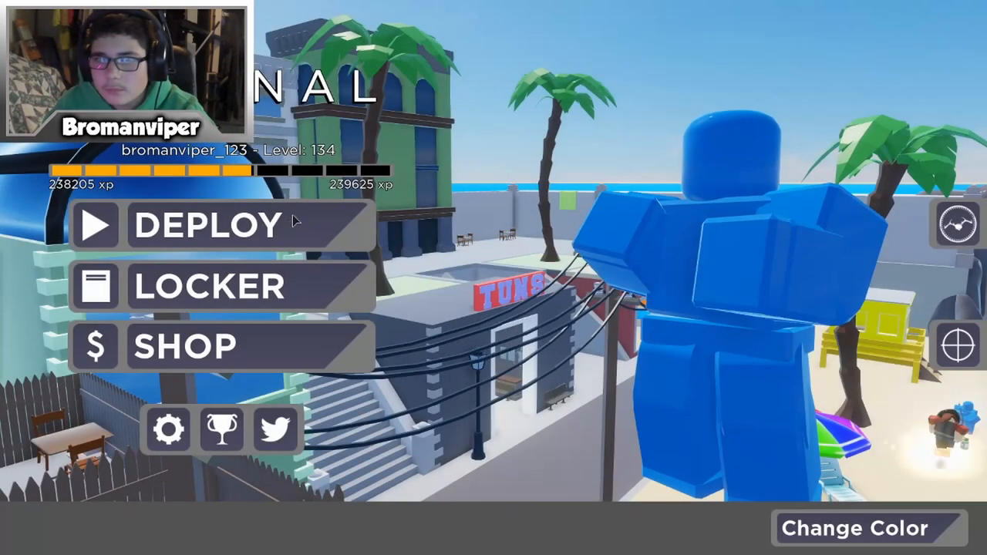
Step: Deploy into the Arsenal Standard match, now showing untextured map surfaces
{"action": "left_click", "coordinate": [205, 223]}
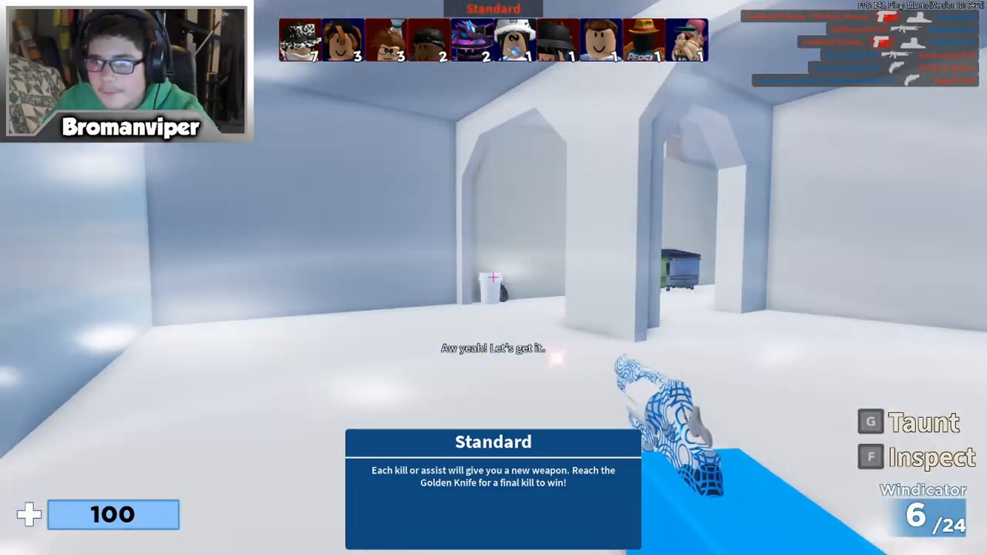